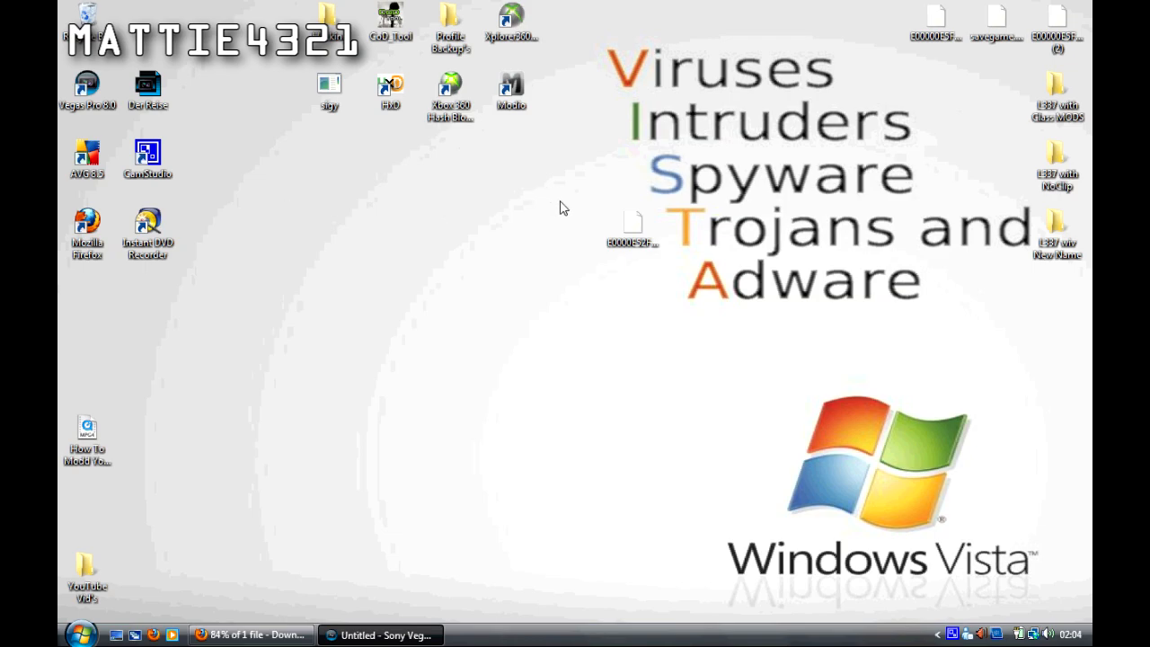
# - Move the Xbox 360 profile file to an empty spot on the desktop, left of the Viruses lettering
pyautogui.moveTo(369, 81); pyautogui.dragTo(566, 194)
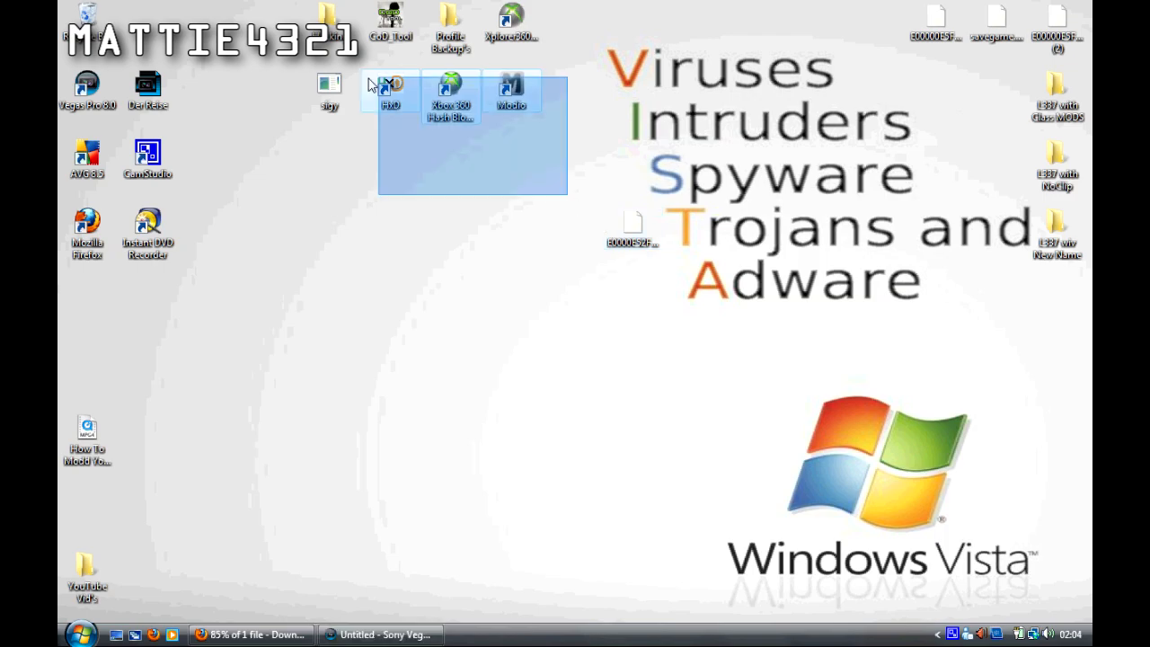
pyautogui.click(640, 259)
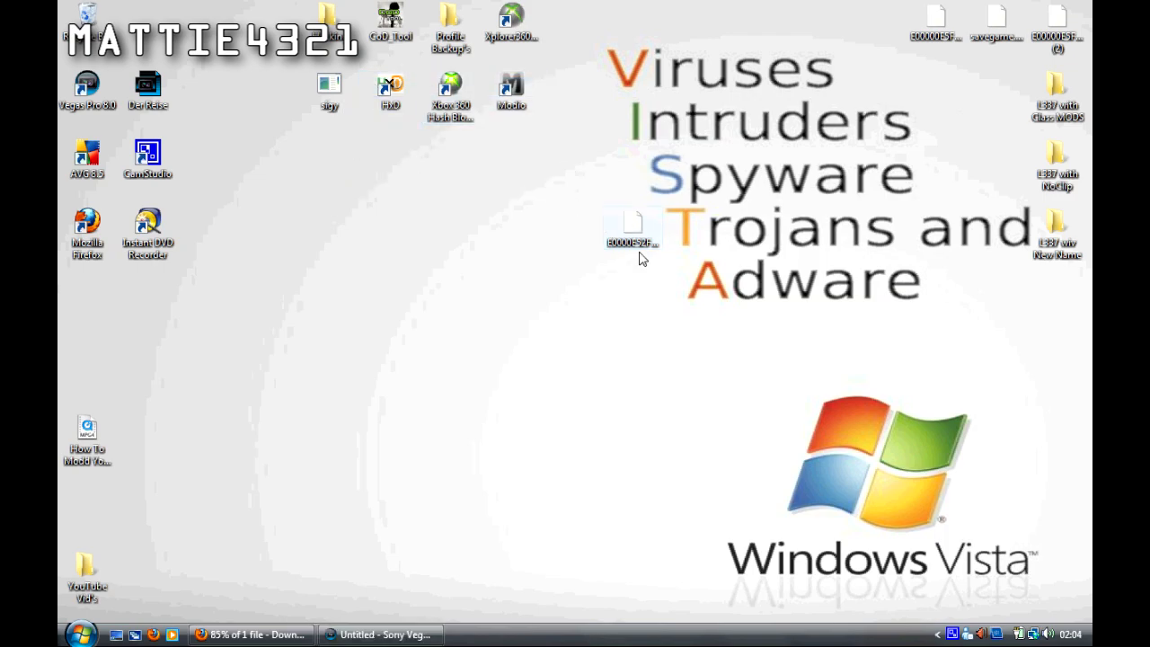
pyautogui.moveTo(633, 224); pyautogui.dragTo(571, 97)
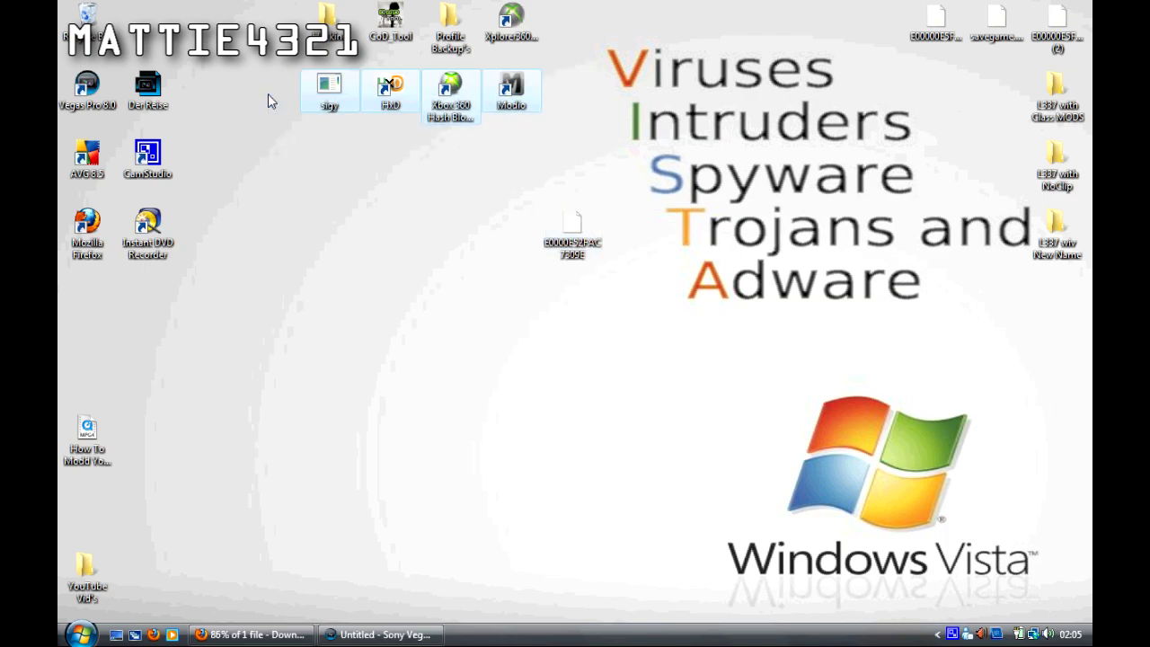
pyautogui.moveTo(427, 122)
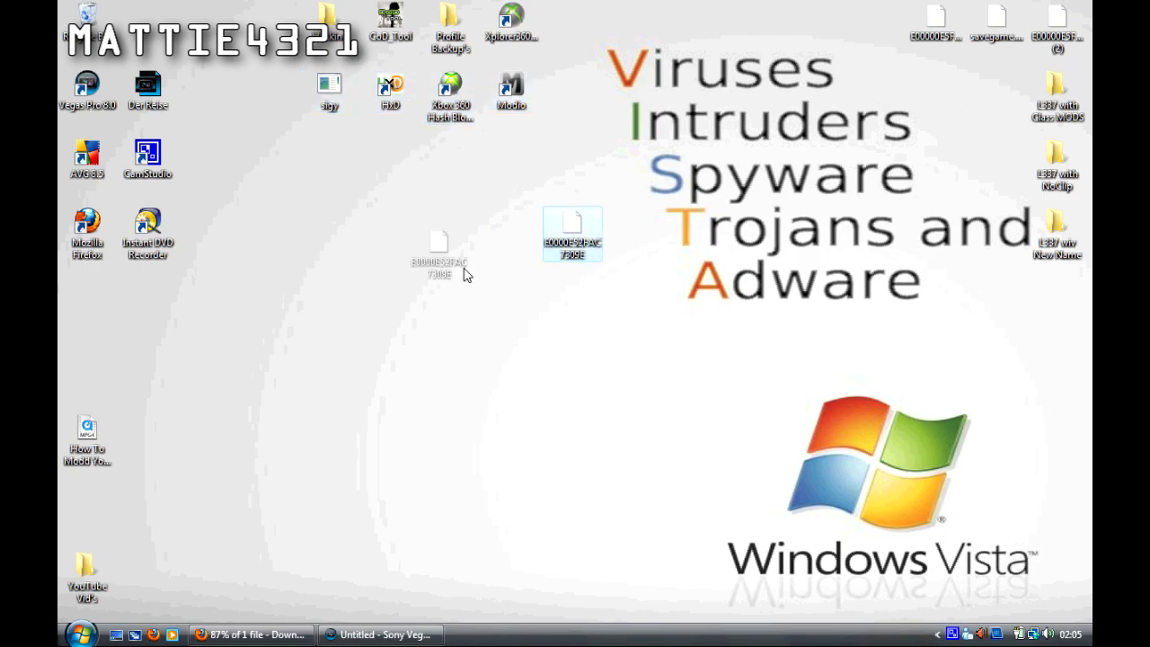
pyautogui.moveTo(451, 232)
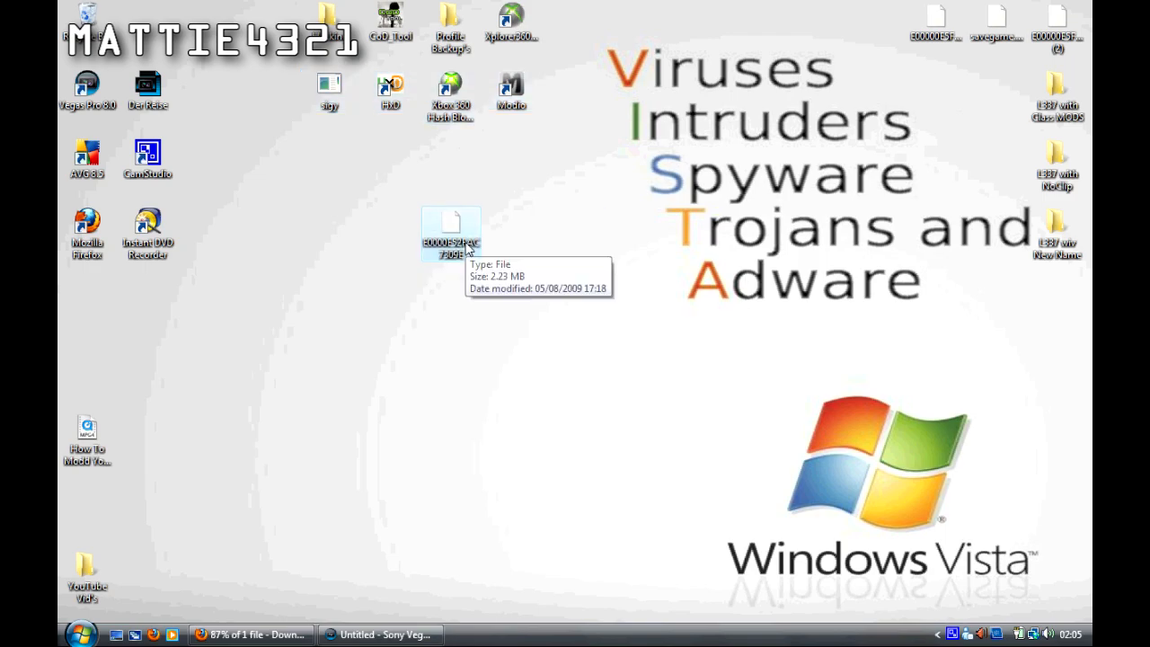
pyautogui.moveTo(434, 137)
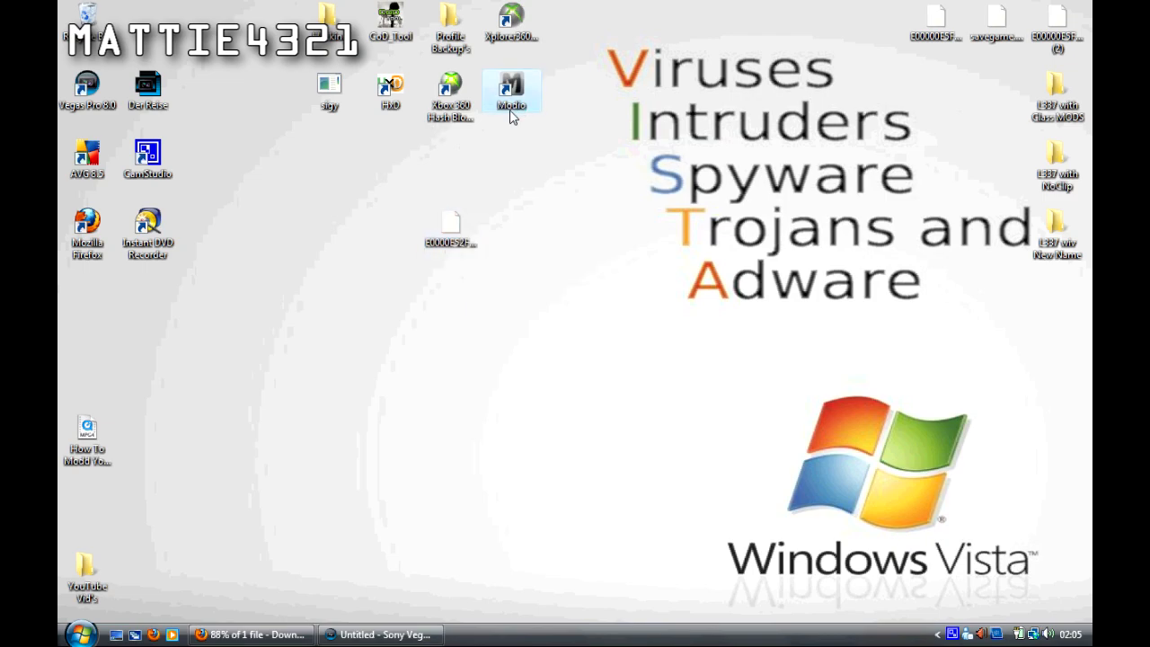
# - Launch Modio, load the profile, and extract its Account file to the desktop
pyautogui.doubleClick(511, 87)
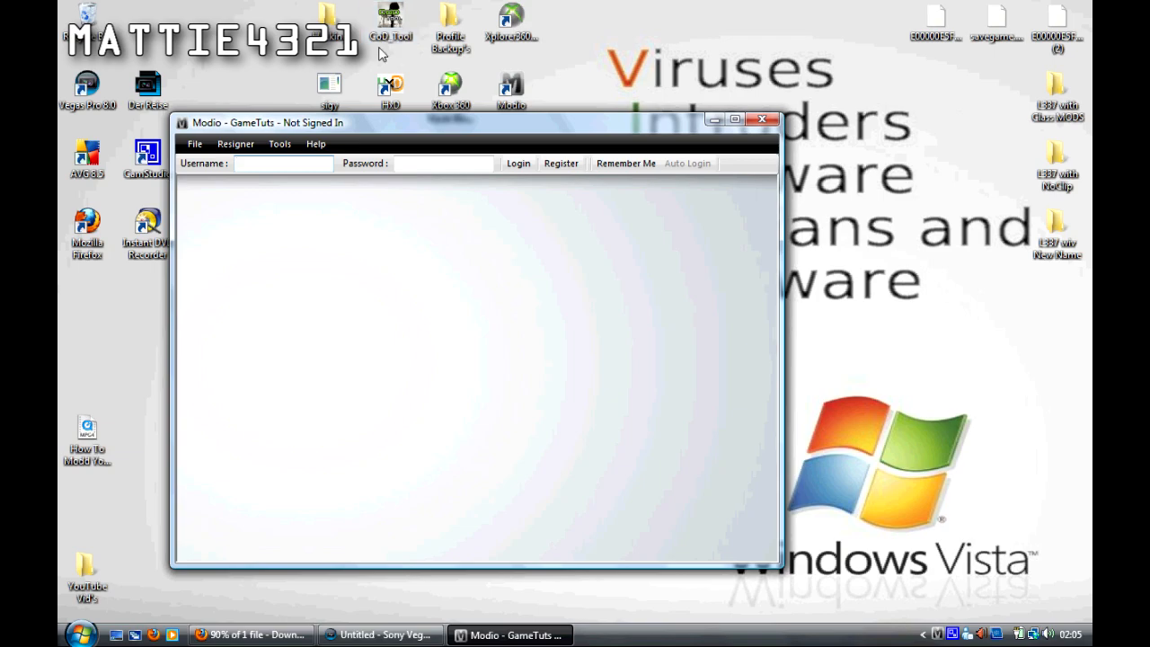
pyautogui.moveTo(248, 184)
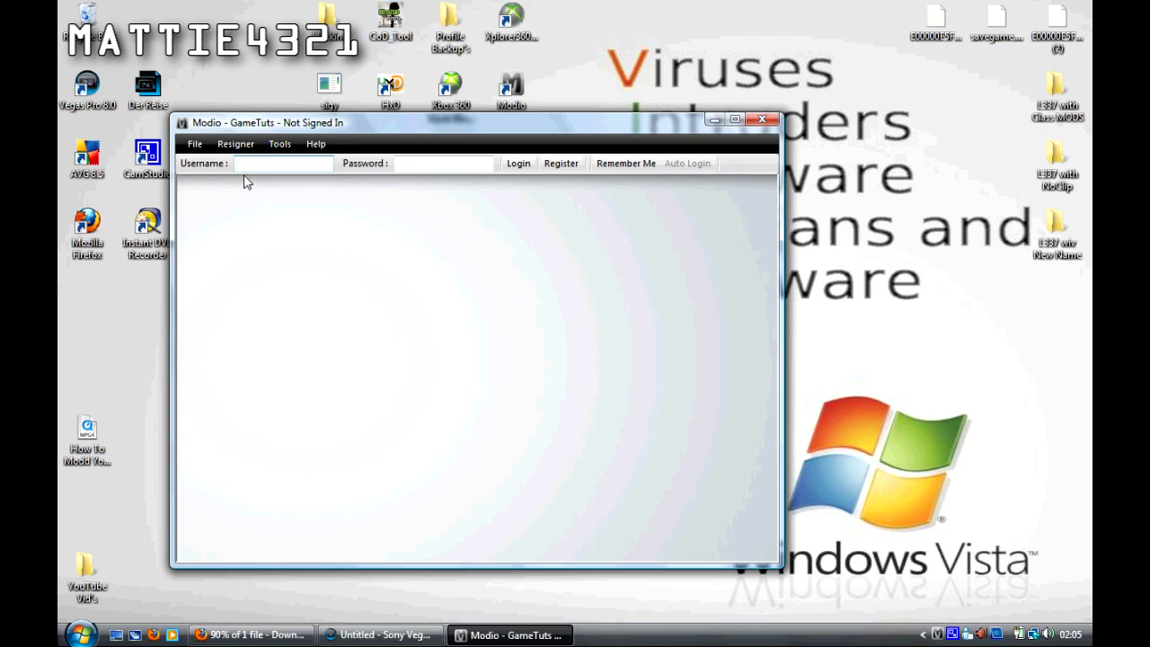
pyautogui.click(194, 144)
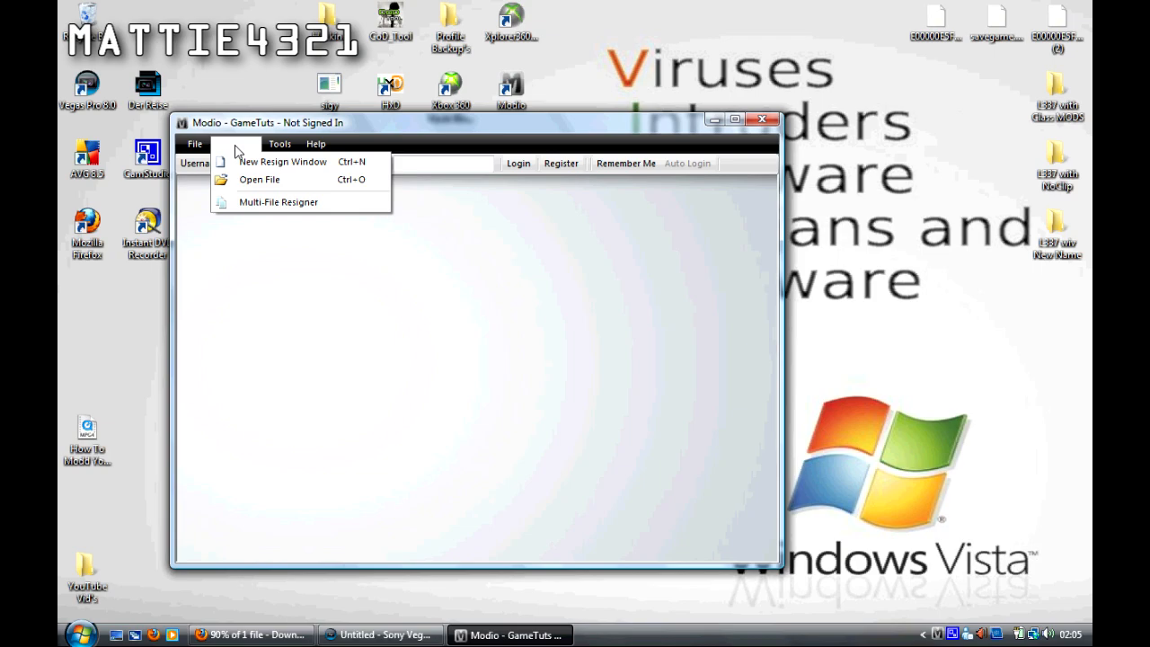
pyautogui.click(259, 180)
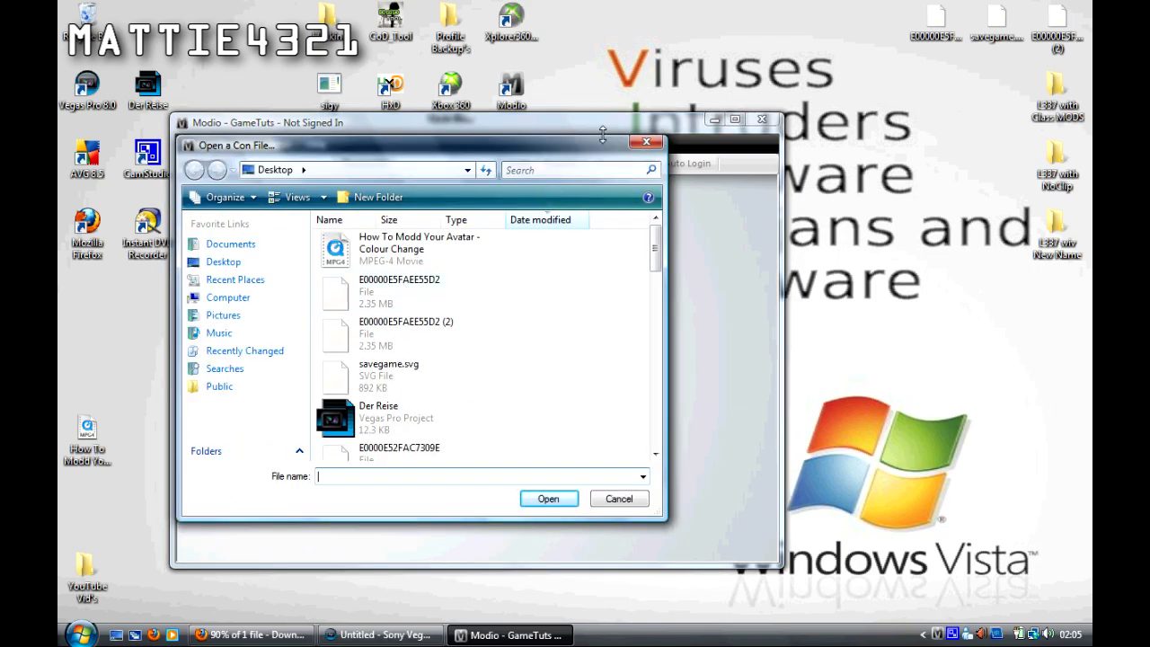
pyautogui.scroll(-3)
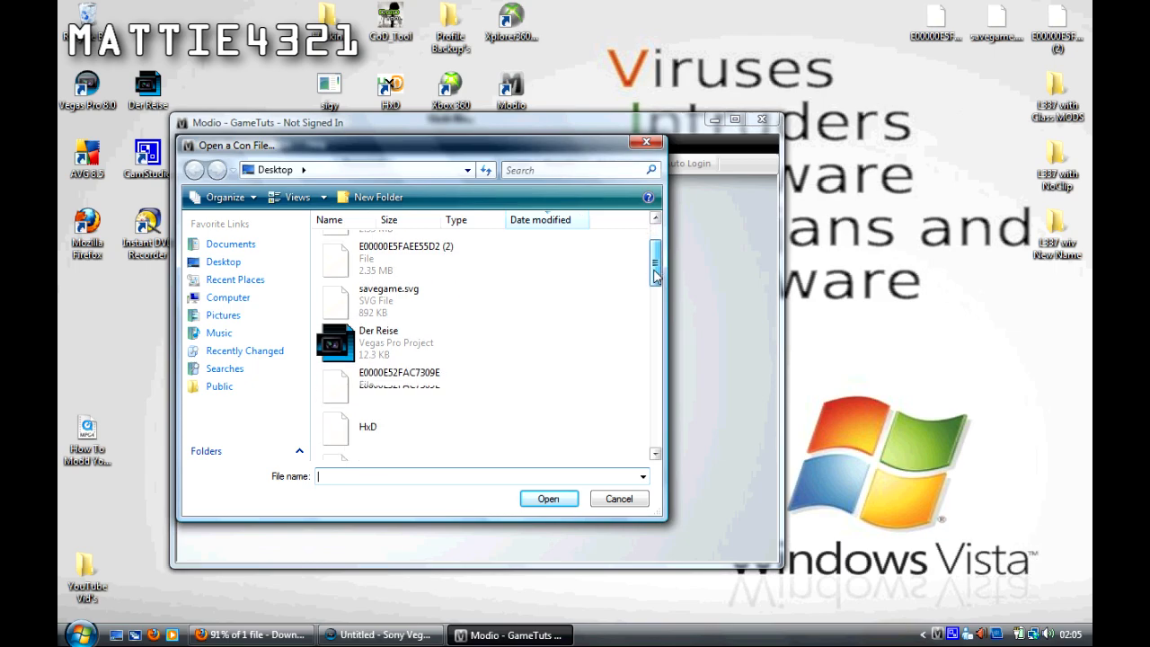
pyautogui.scroll(-3)
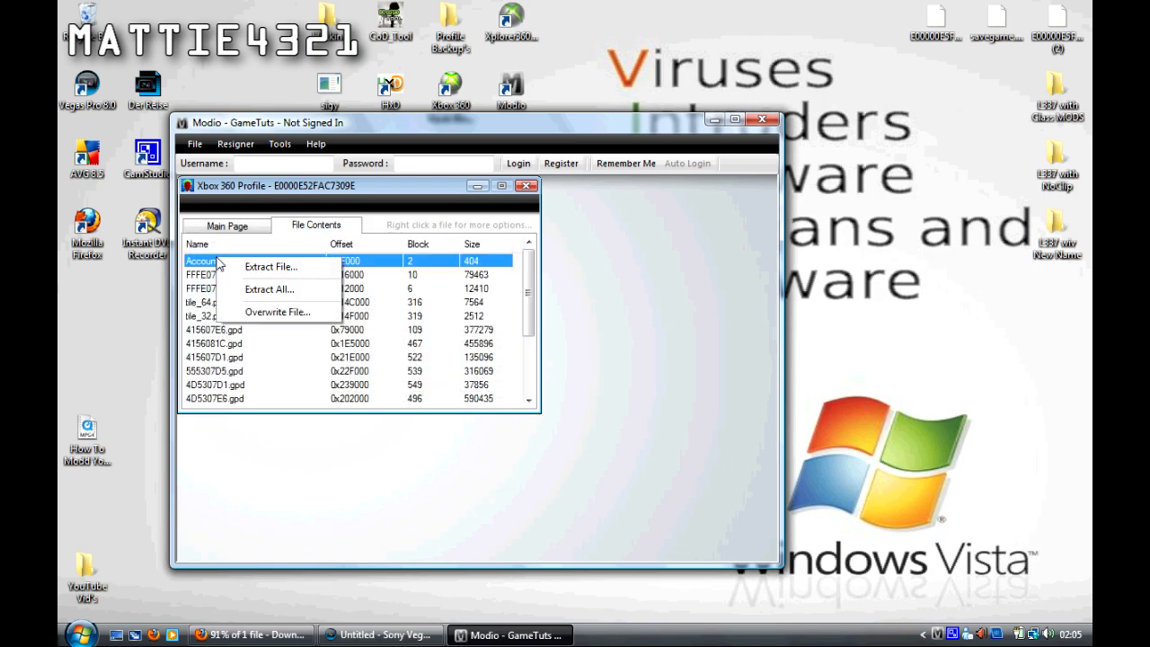
pyautogui.click(270, 266)
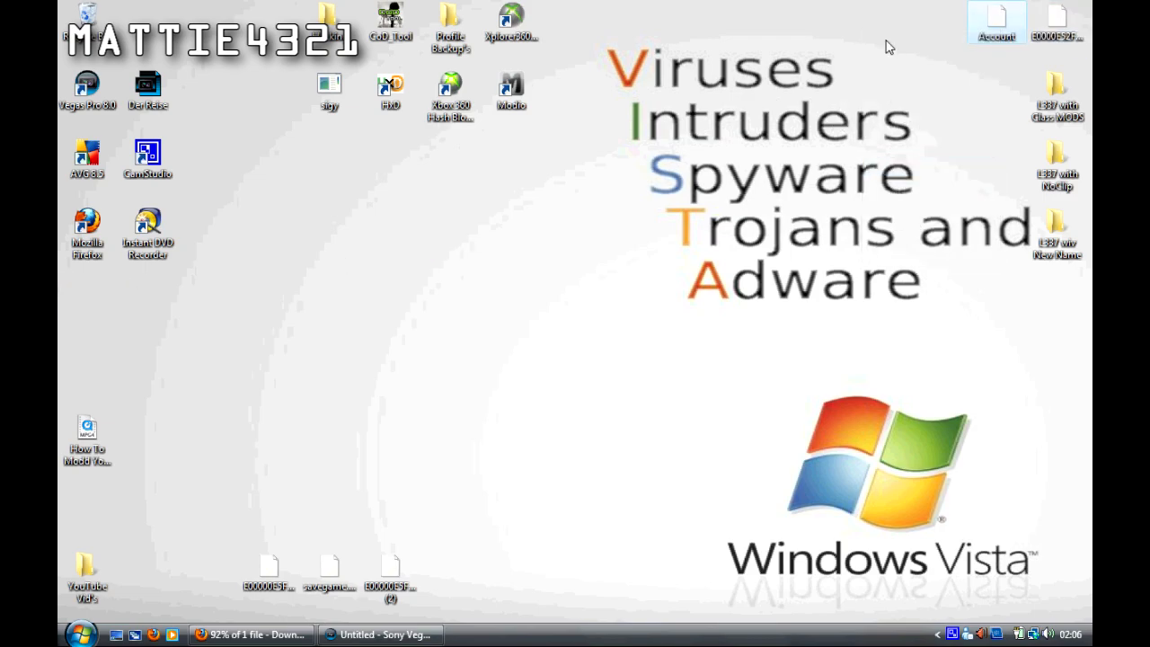
pyautogui.moveTo(925, 122)
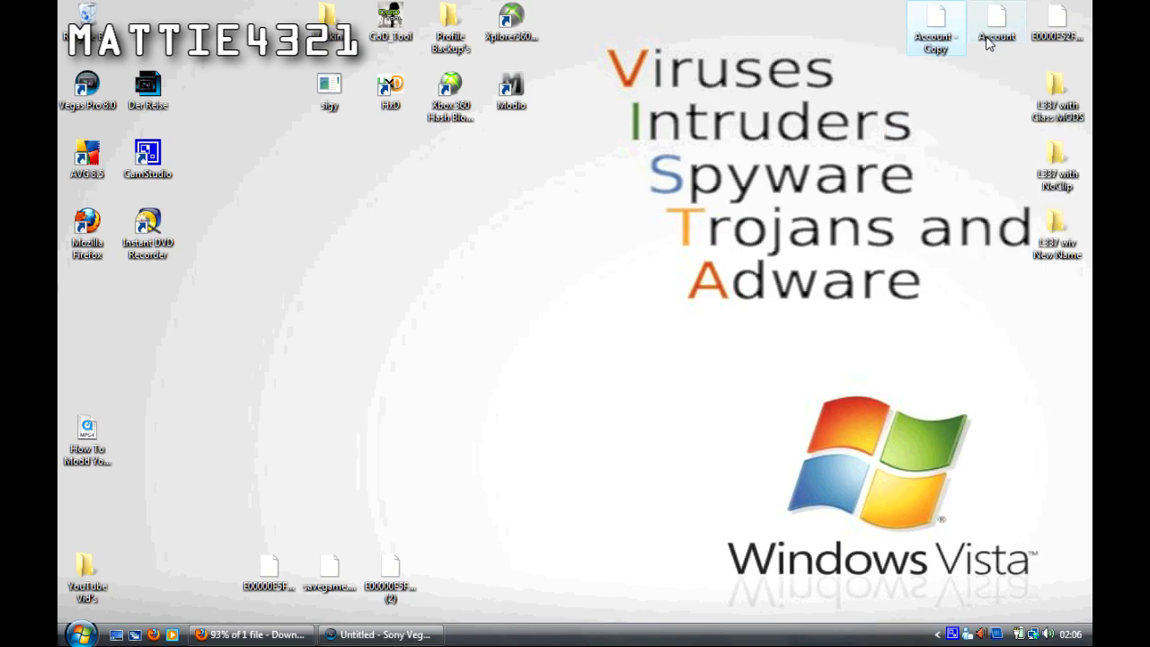
pyautogui.moveTo(338, 90)
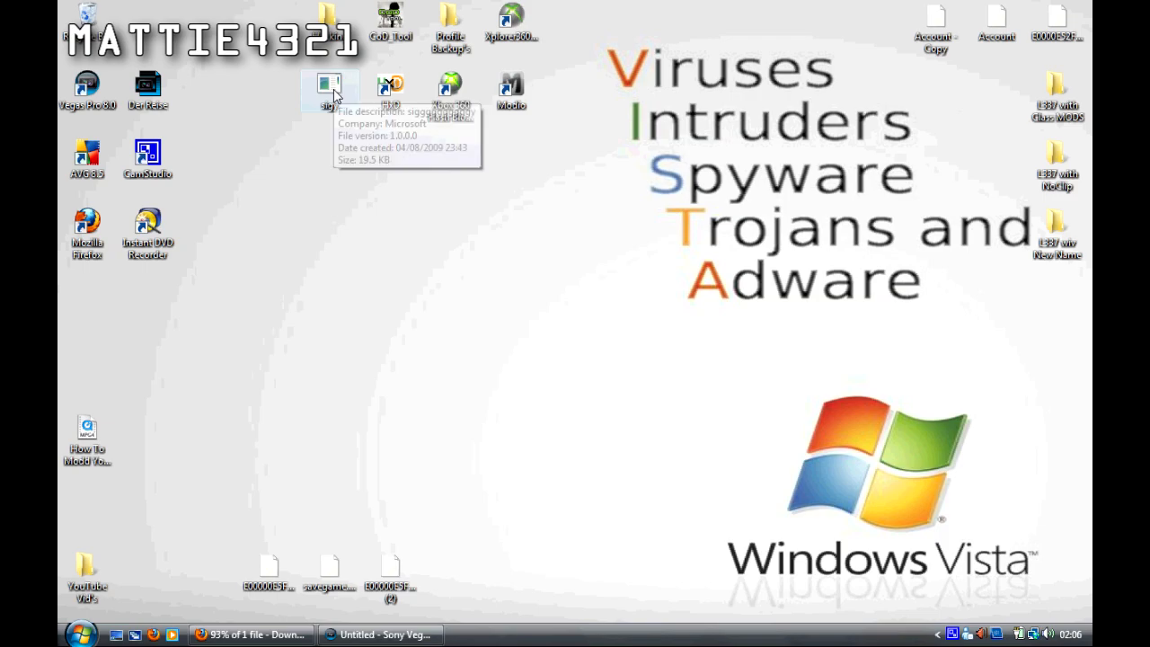
# - Launch Siggy and decrypt the extracted Account file from the desktop
pyautogui.doubleClick(327, 86)
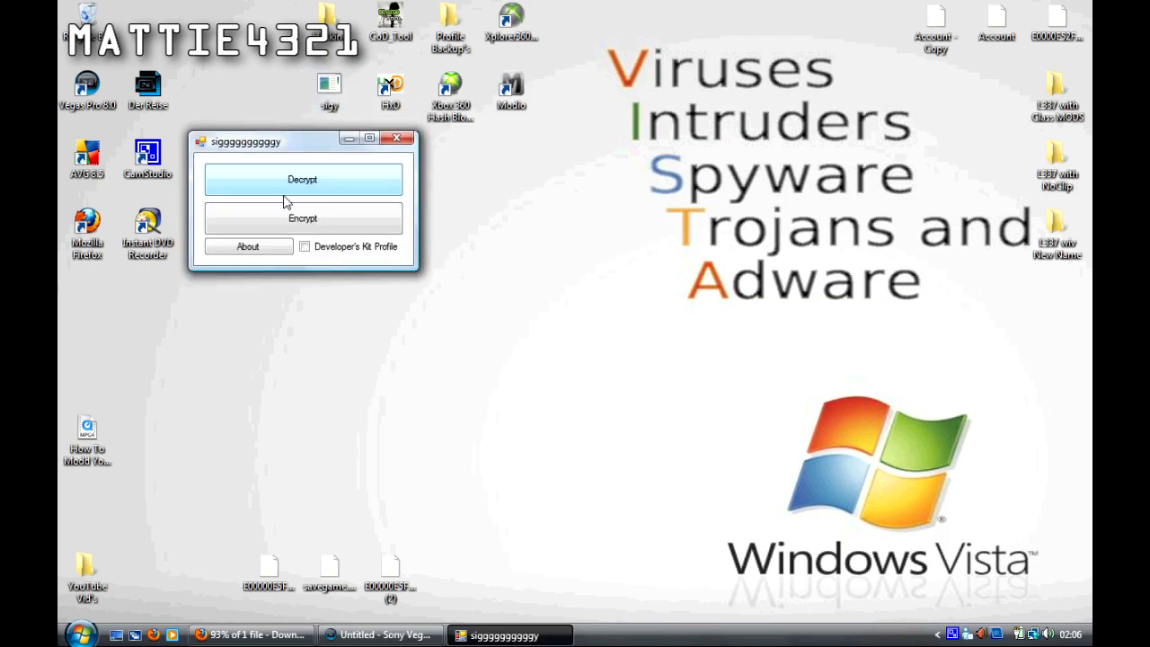
pyautogui.click(302, 180)
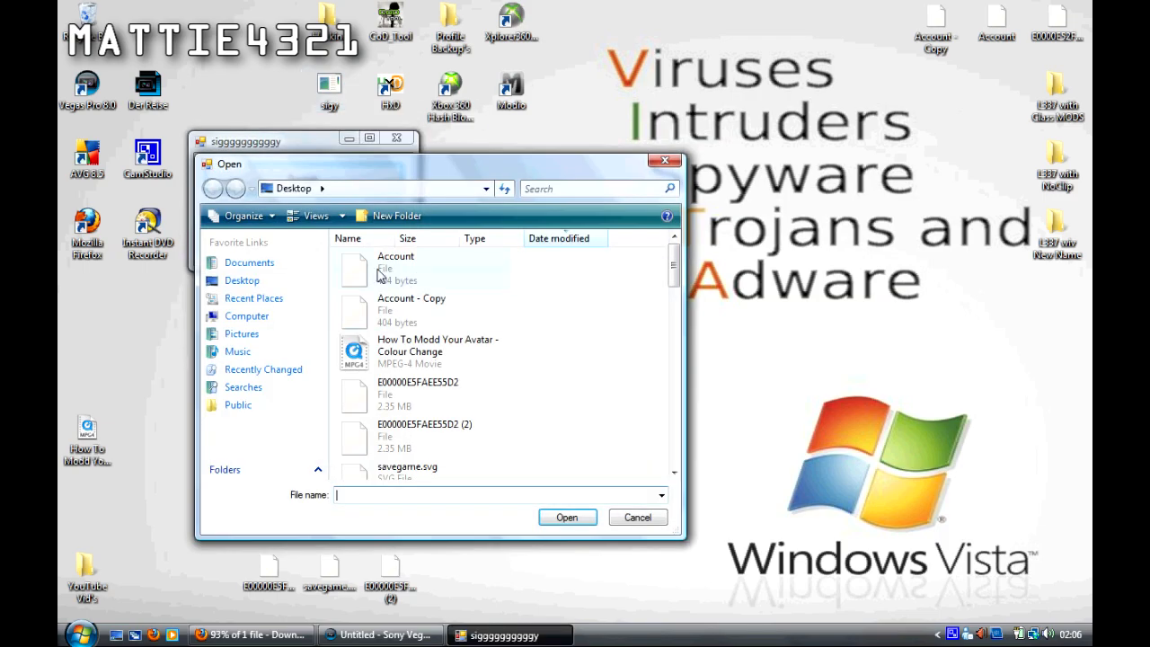
pyautogui.click(638, 518)
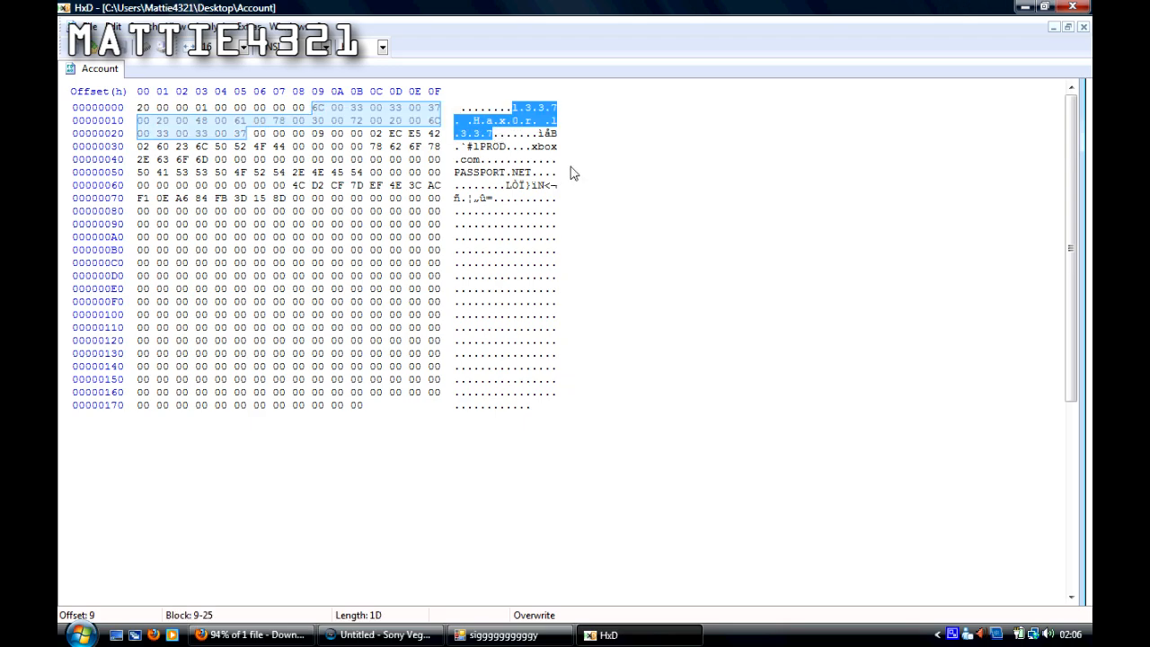
# - Overwrite the gamertag bytes with new values (73, 7A), then save and close the Account file
pyautogui.click(314, 108)
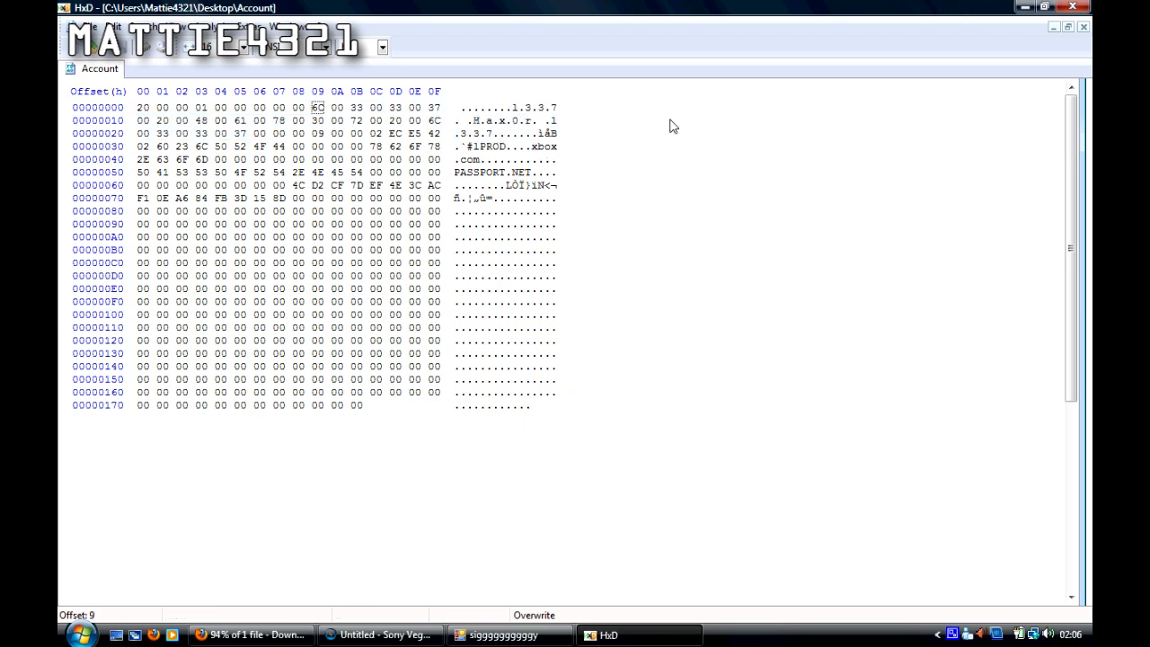
pyautogui.write('73')
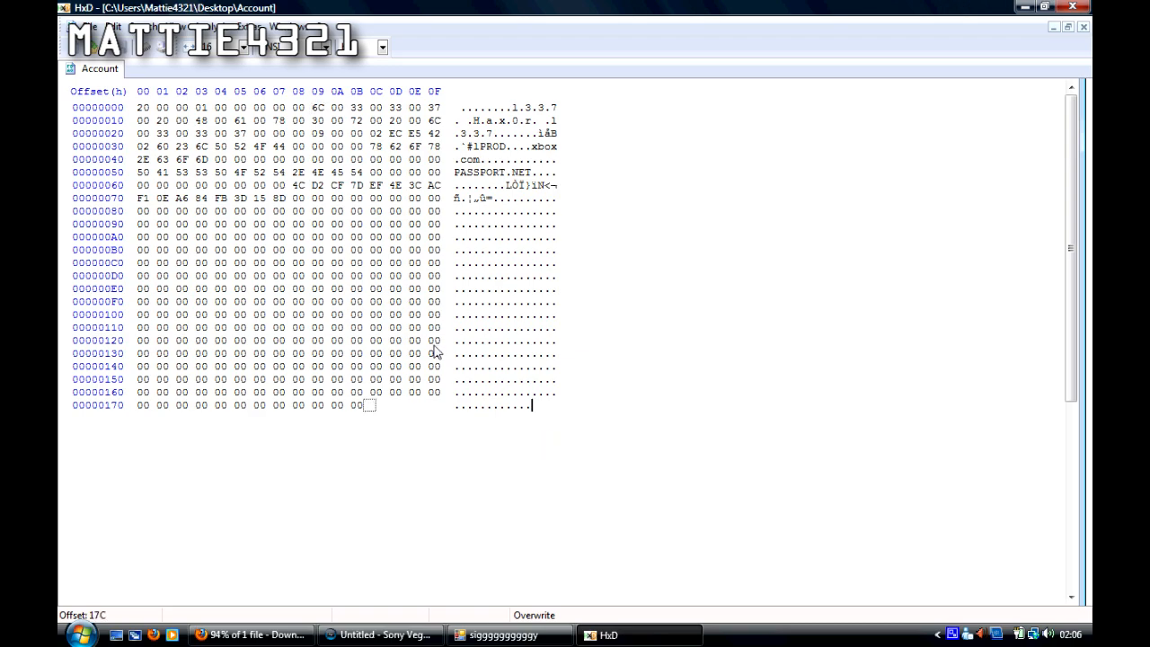
pyautogui.press('ctrl+a')
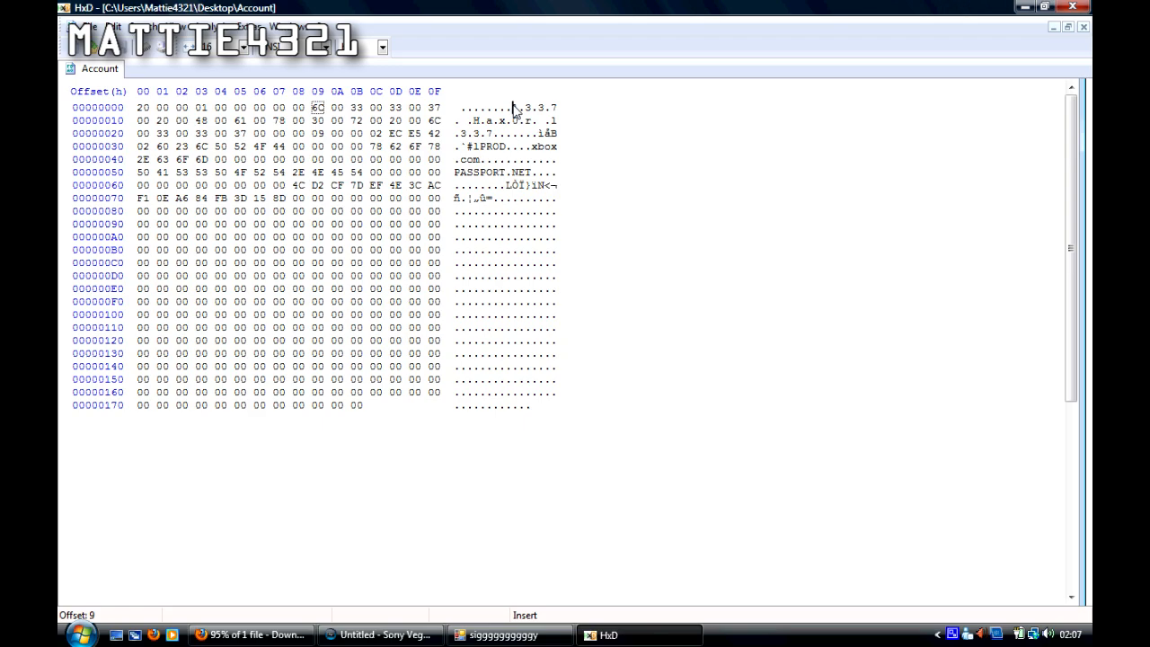
pyautogui.write('7A')
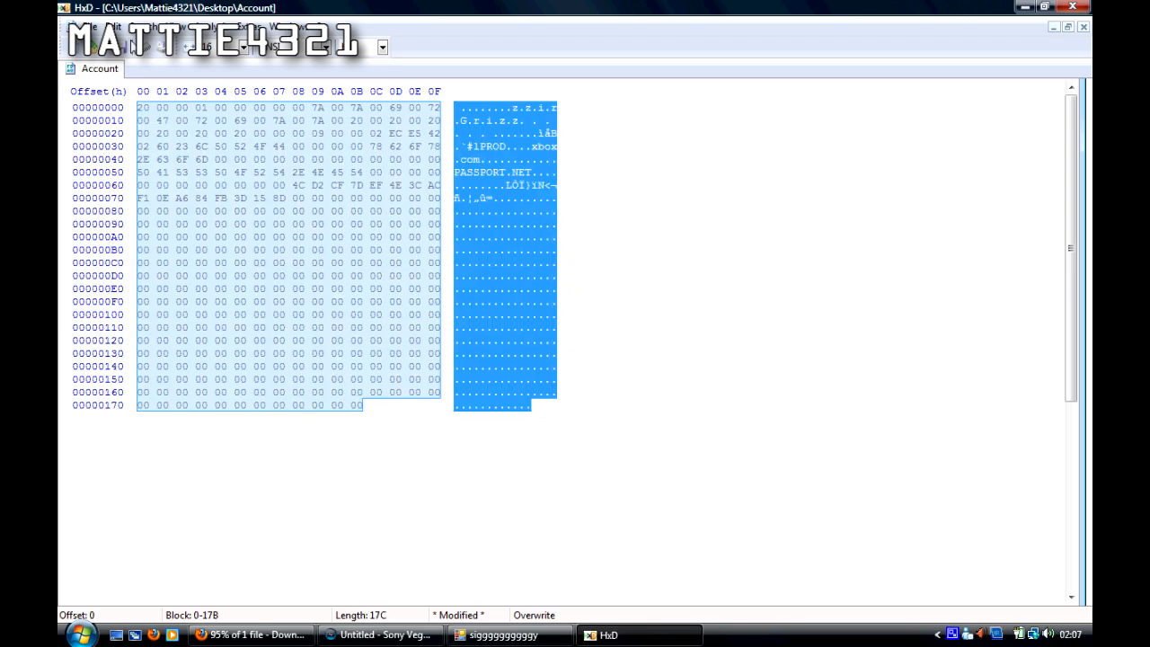
pyautogui.click(365, 407)
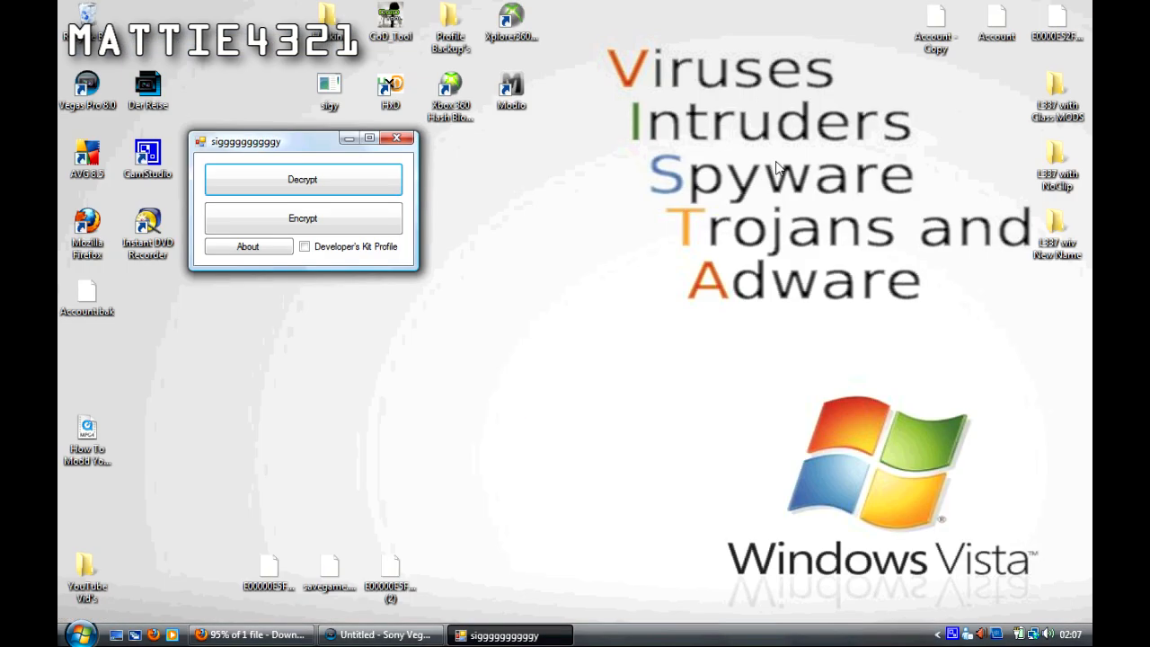
# - Re-encrypt the edited Account file with Siggy
pyautogui.click(302, 180)
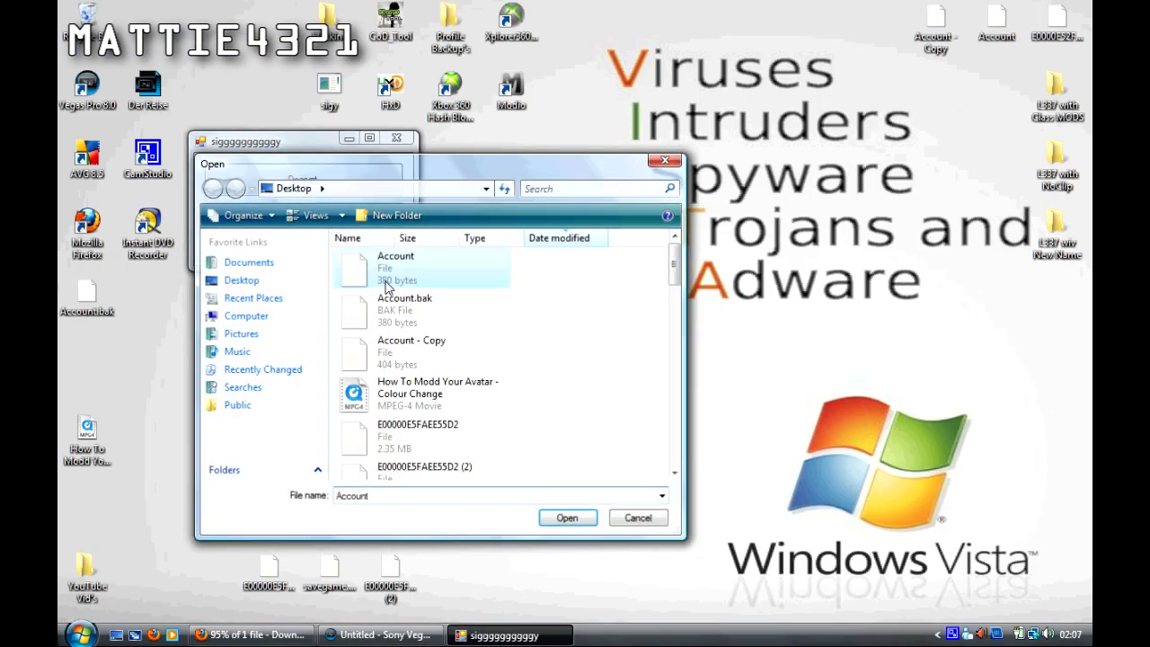
pyautogui.click(638, 518)
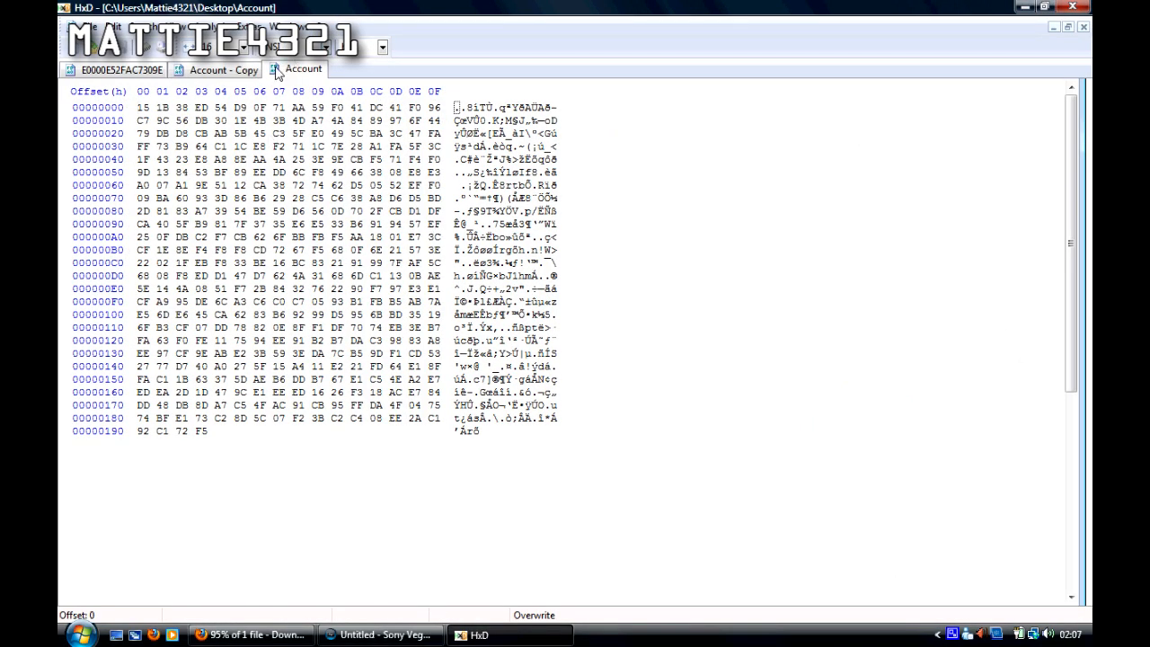
# - Copy the original encrypted account bytes and find them in the profile package as hex values
pyautogui.click(287, 70)
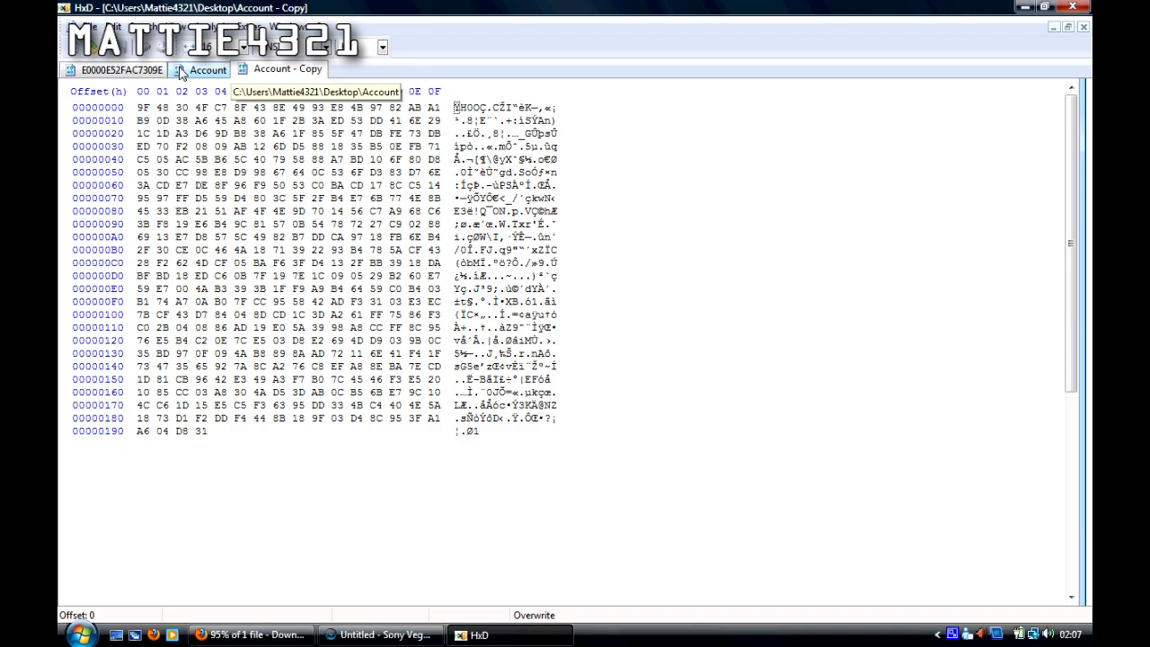
pyautogui.click(287, 72)
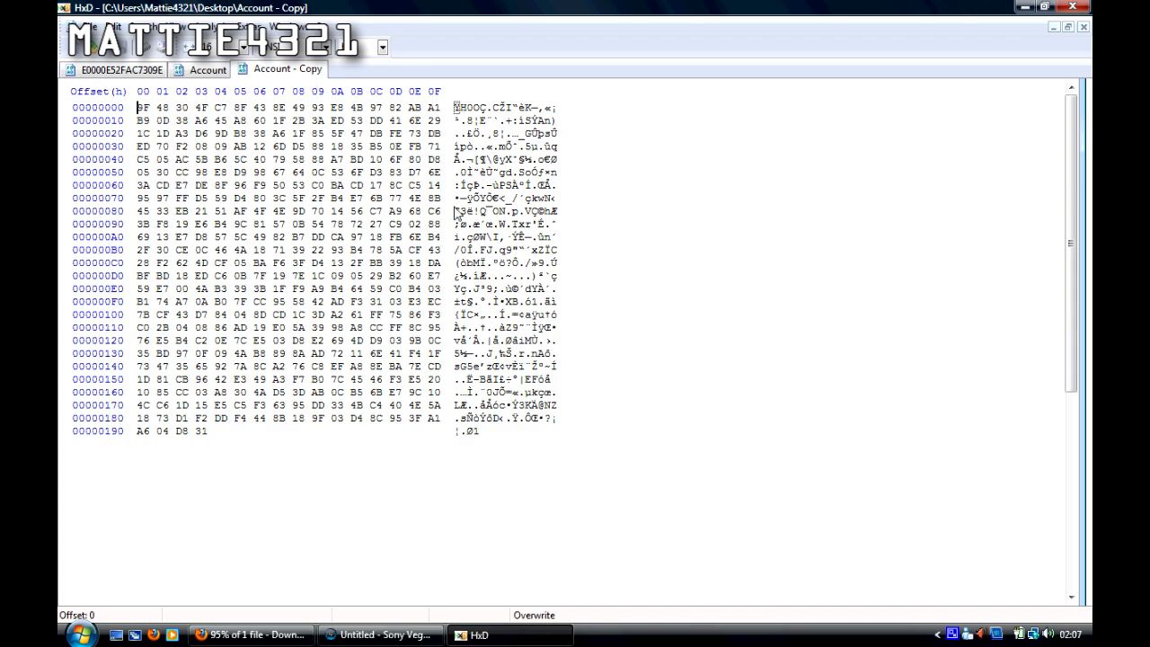
pyautogui.rightClick(274, 183)
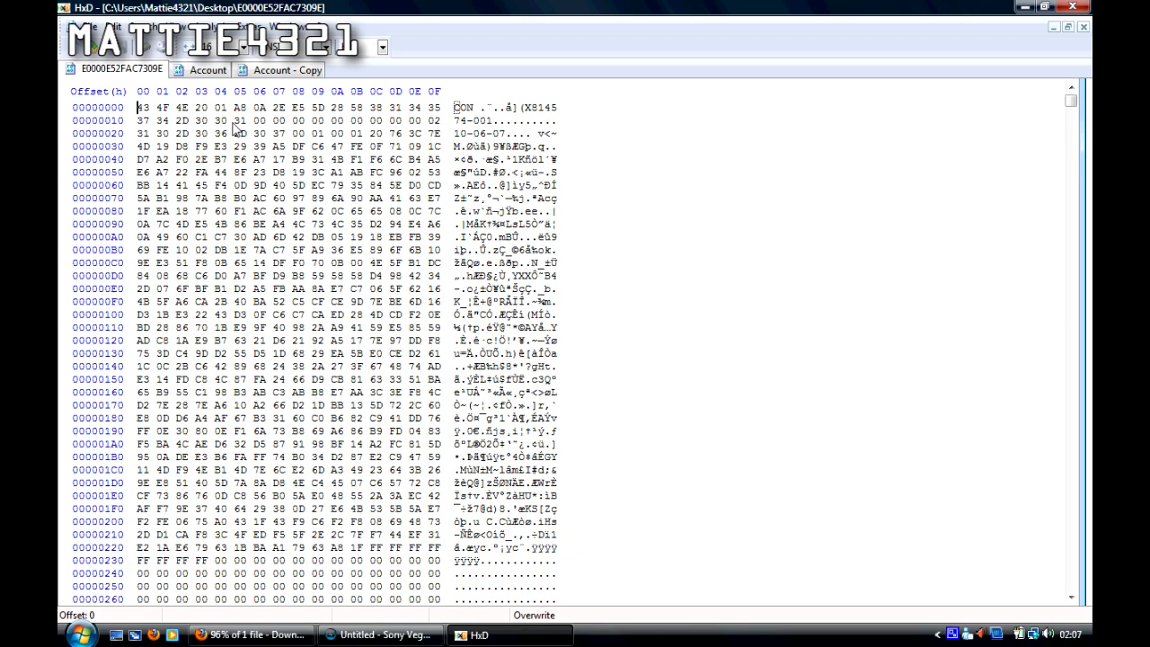
pyautogui.press('Ctrl+f')
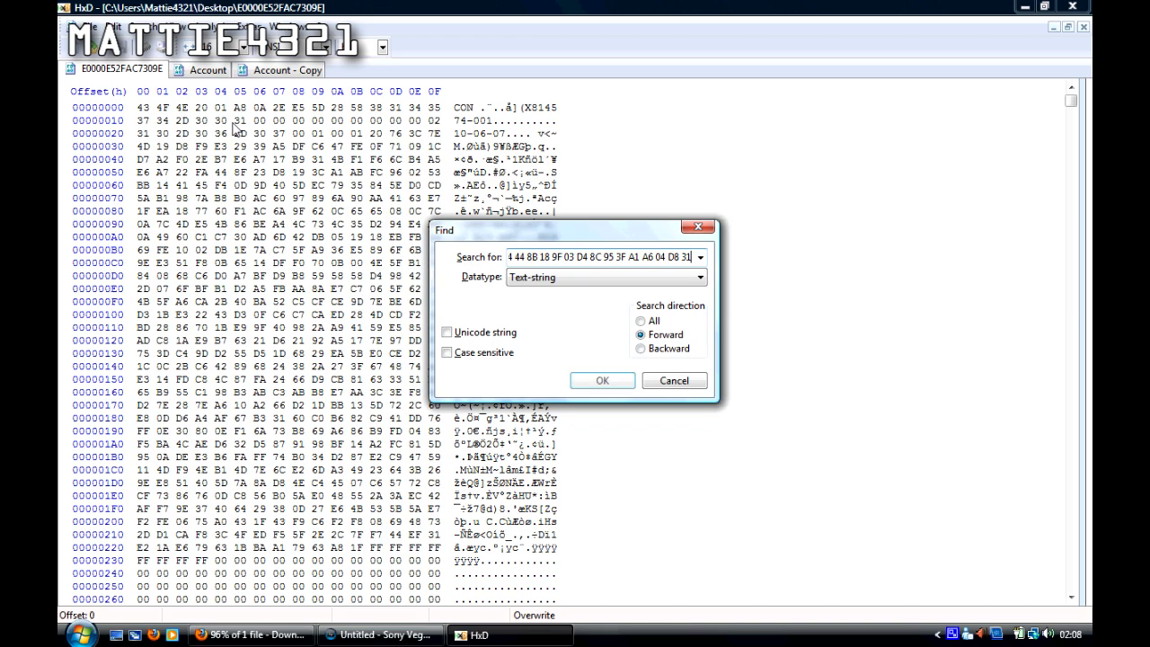
pyautogui.click(606, 276)
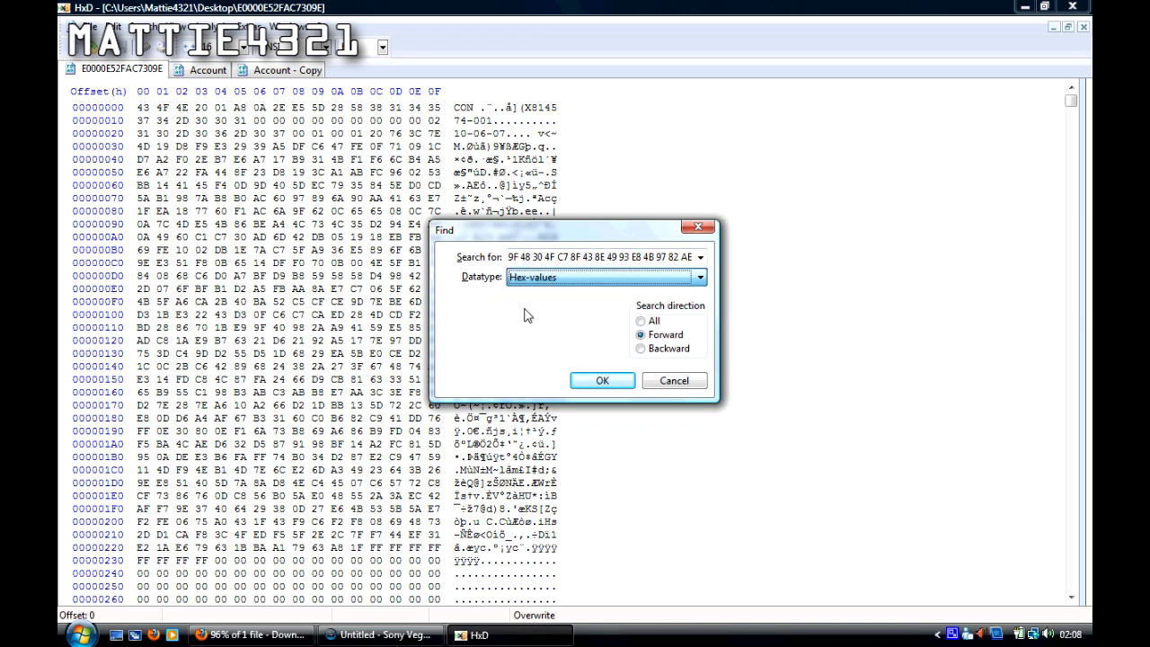
pyautogui.click(602, 381)
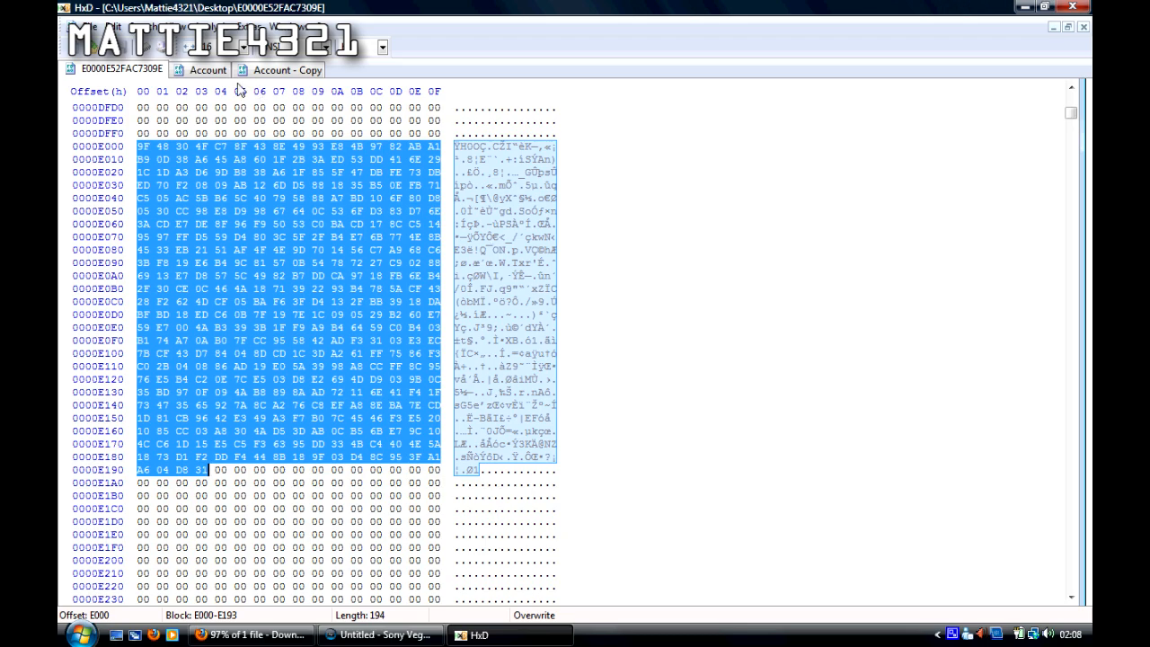
# - Paste-write the newly encrypted Account data over the found block in the package
pyautogui.click(209, 69)
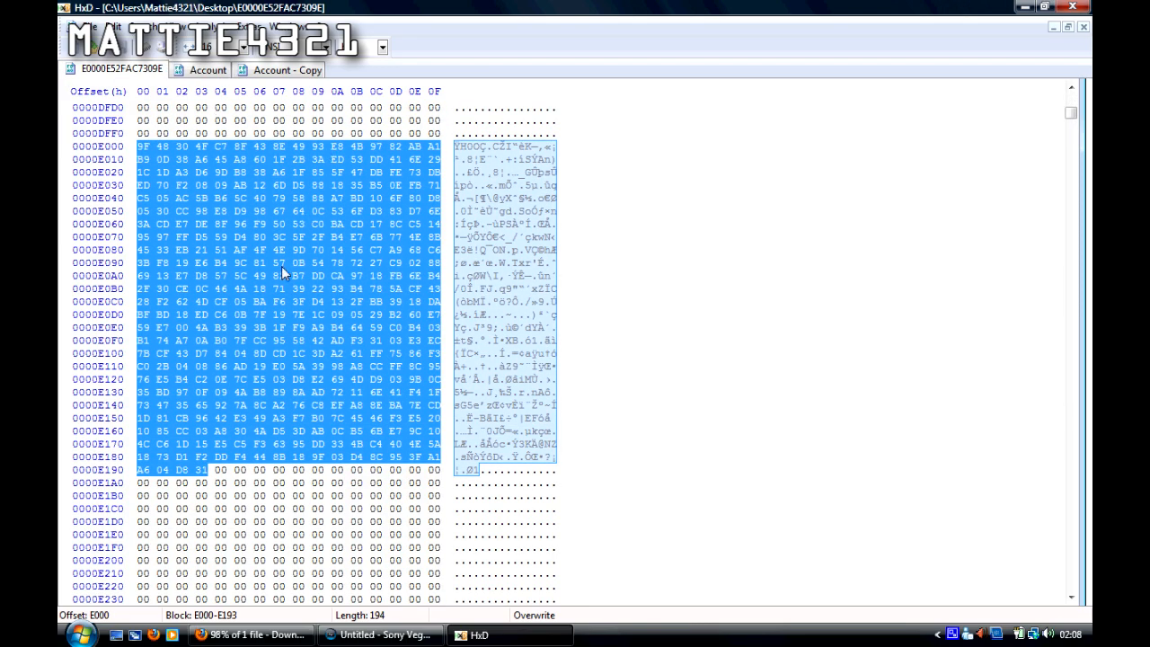
pyautogui.rightClick(284, 274)
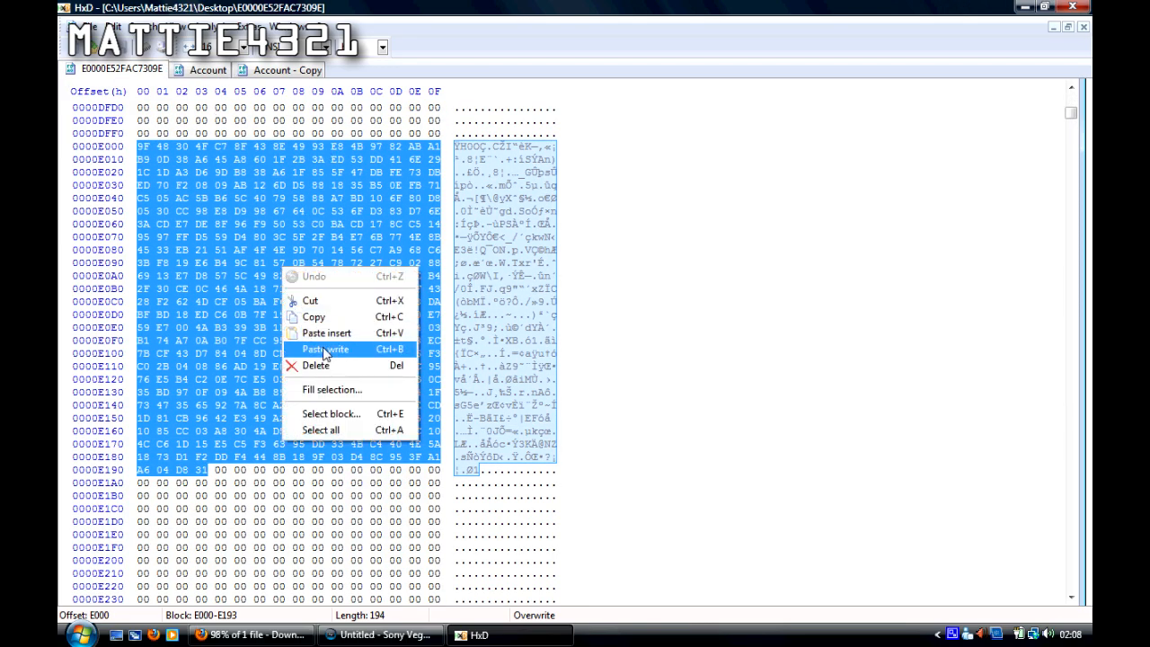
pyautogui.click(323, 349)
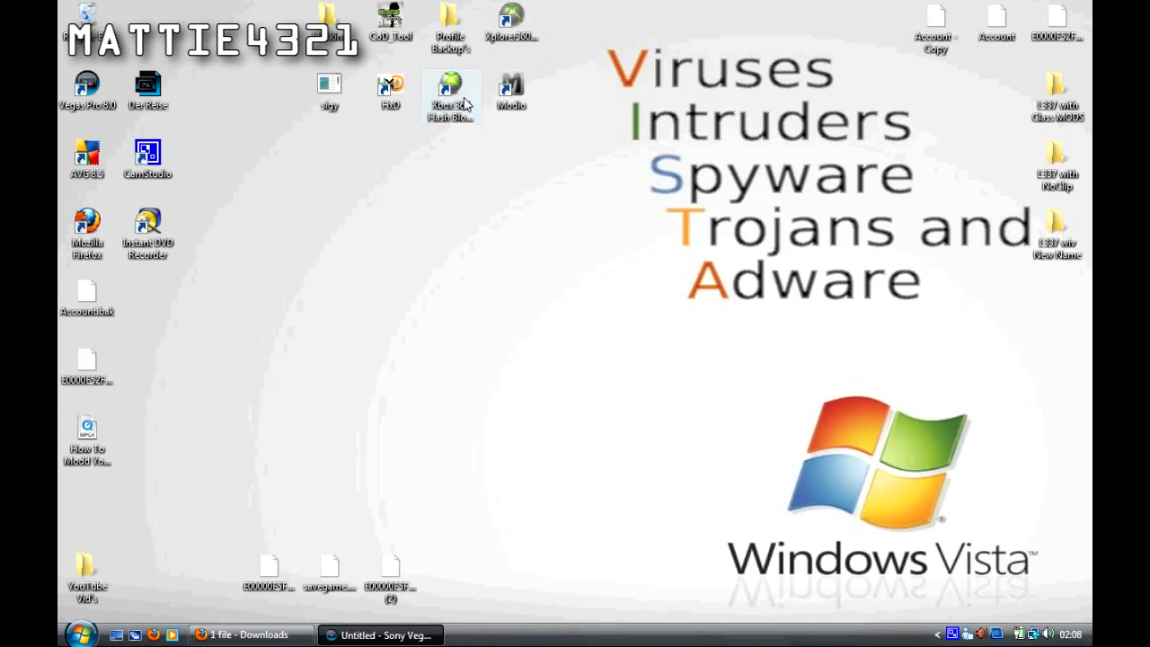
# - Rehash and sign the modified profile package with Xbox 360 Hash Block Calculator
pyautogui.doubleClick(449, 89)
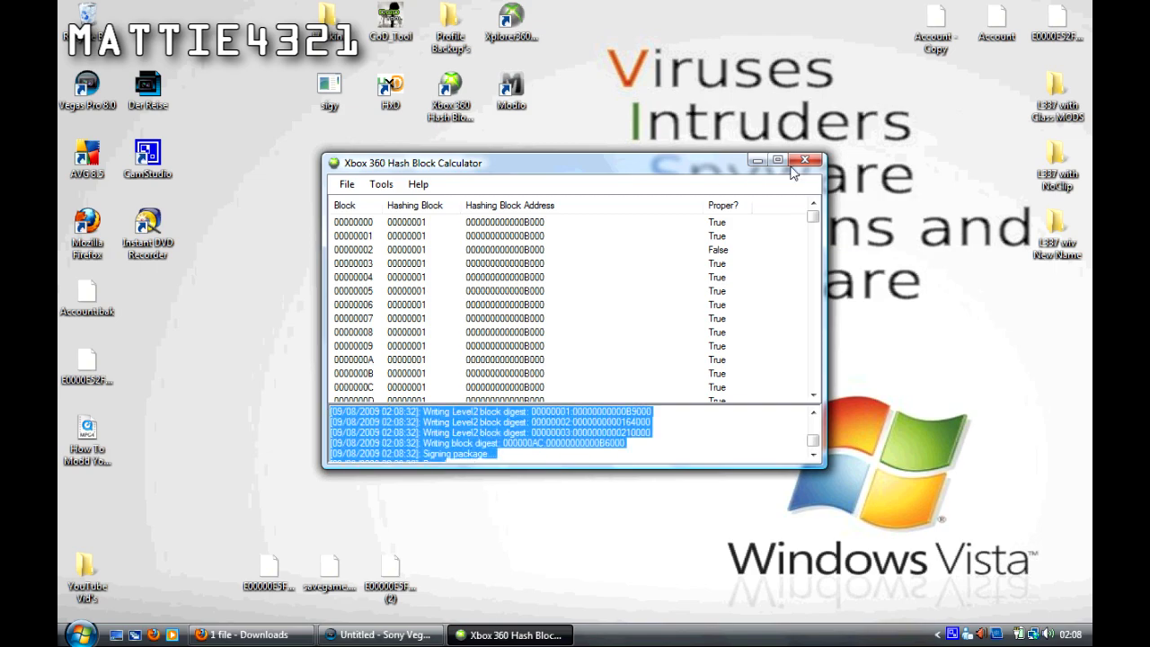
pyautogui.click(803, 159)
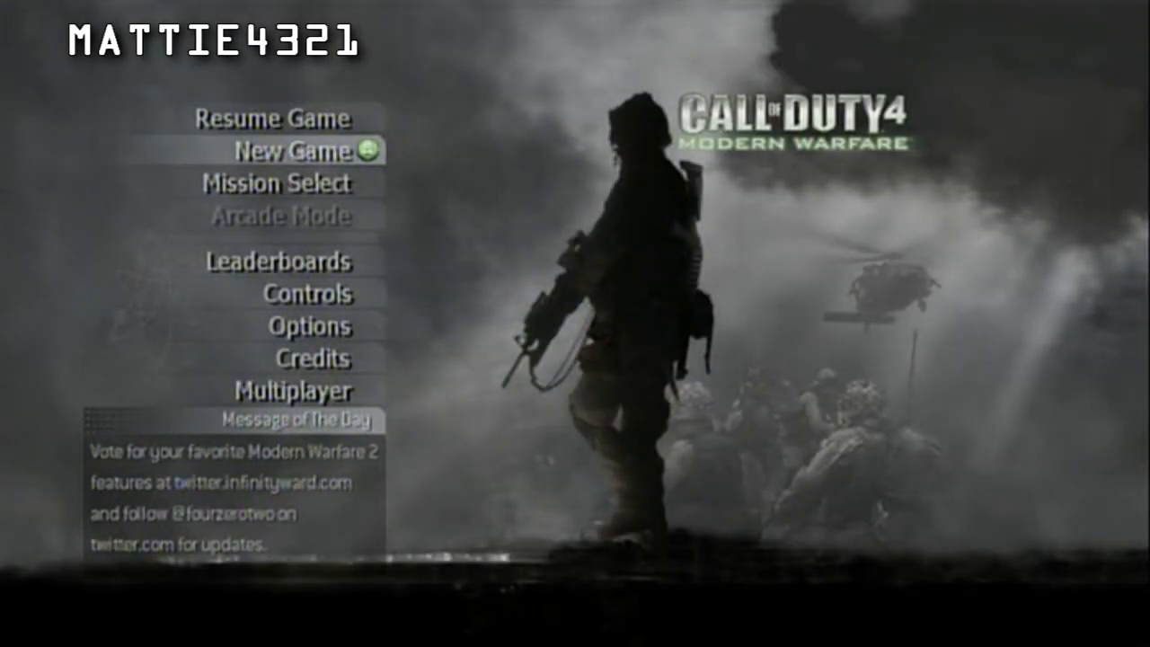
# - From the COD4 main menu, bring up the prompt to exit to the Xbox Dashboard
pyautogui.press('Up')
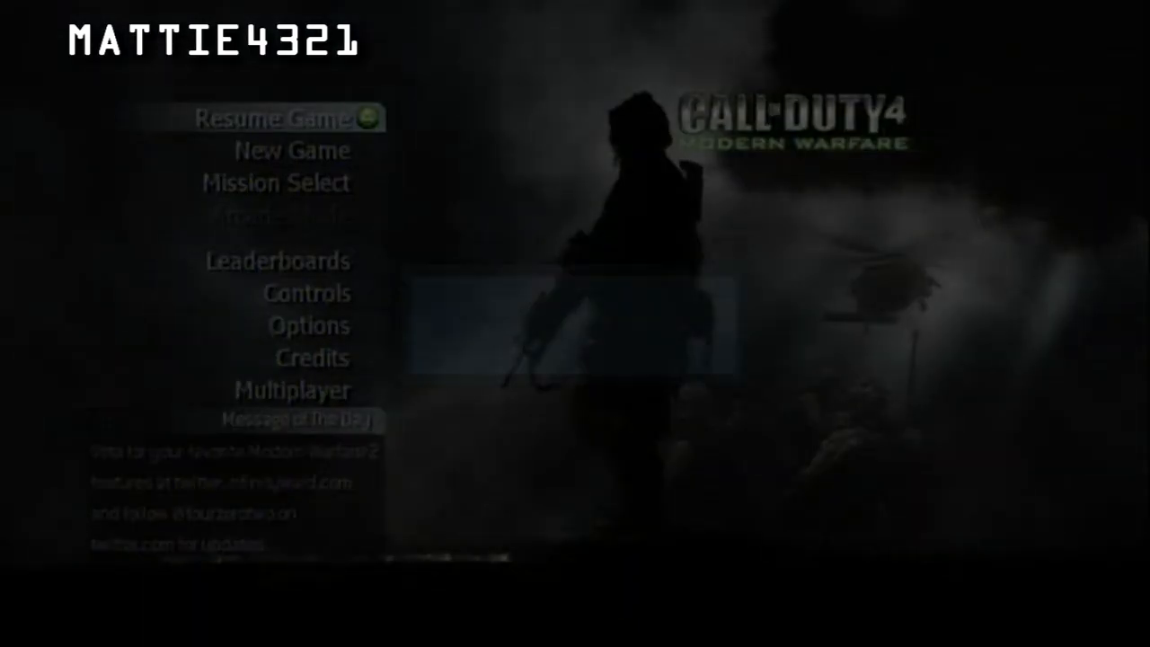
pyautogui.press('guide')
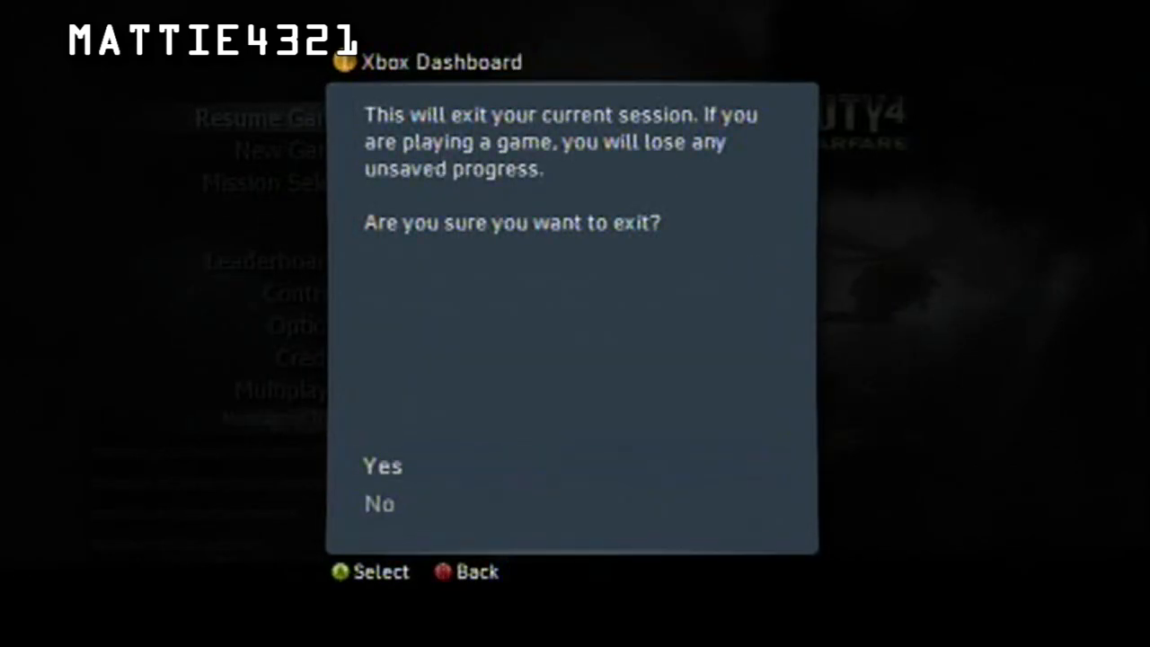
# - Confirm exiting the session, then enter COD4's Multiplayer menu with the modified profile
pyautogui.click(379, 468)
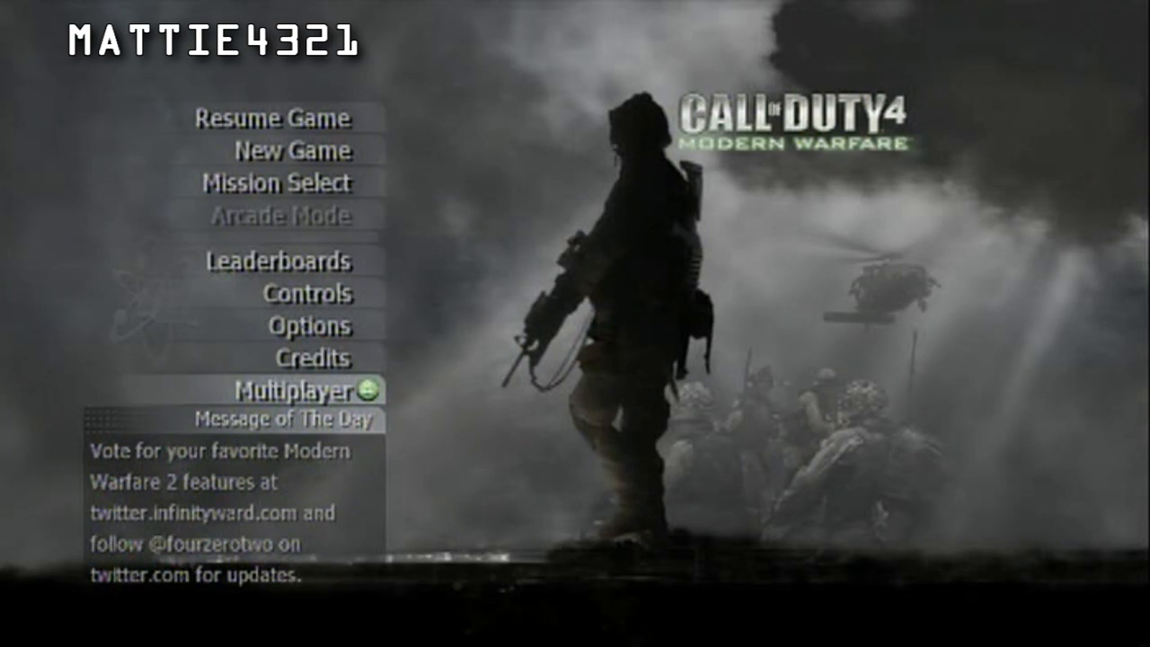
pyautogui.click(296, 390)
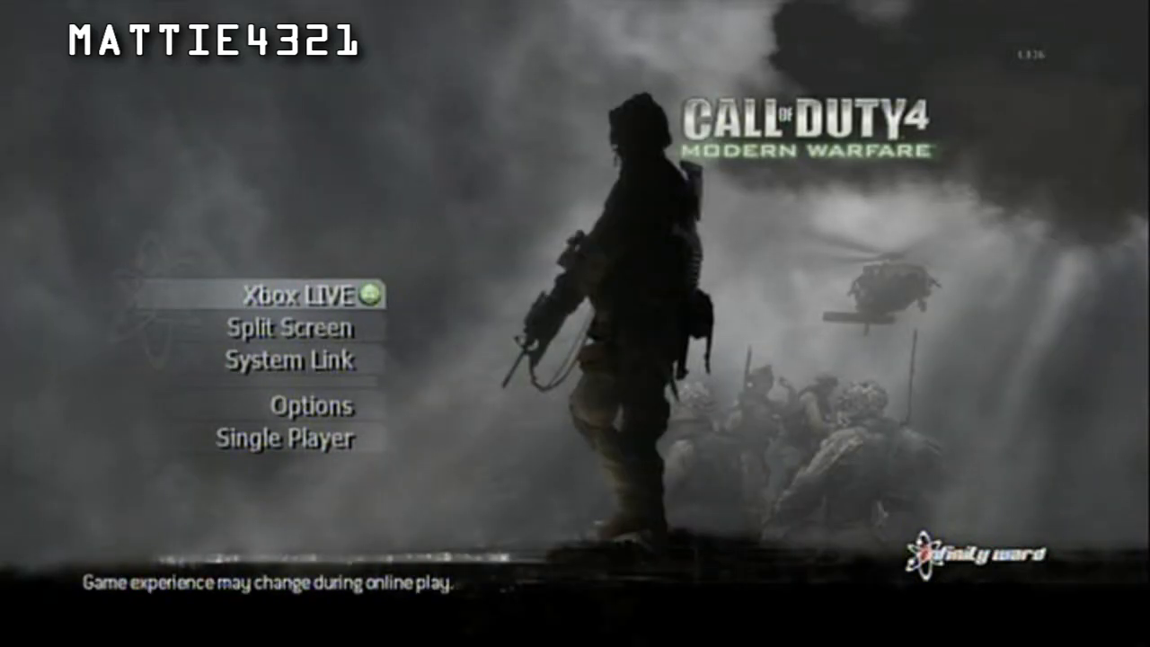